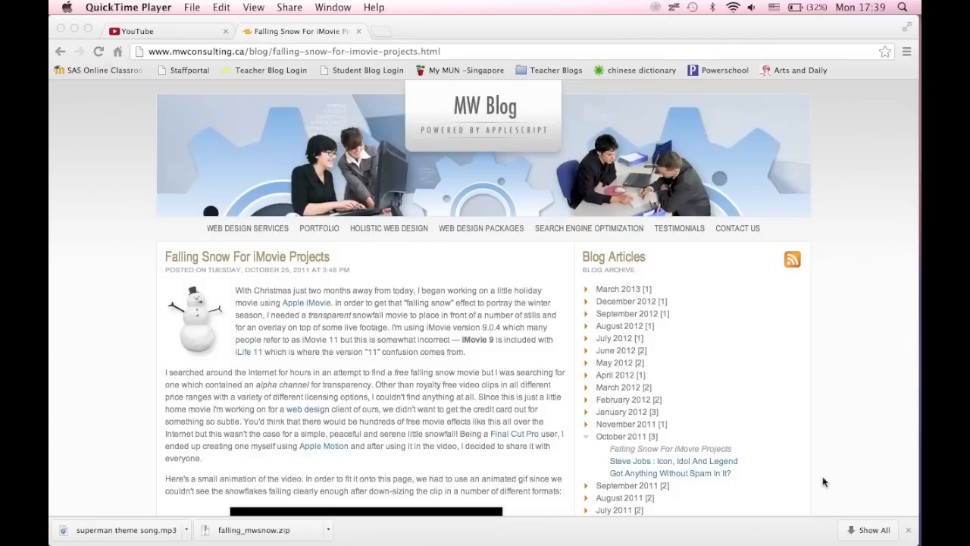
pyautogui.moveTo(585, 294)
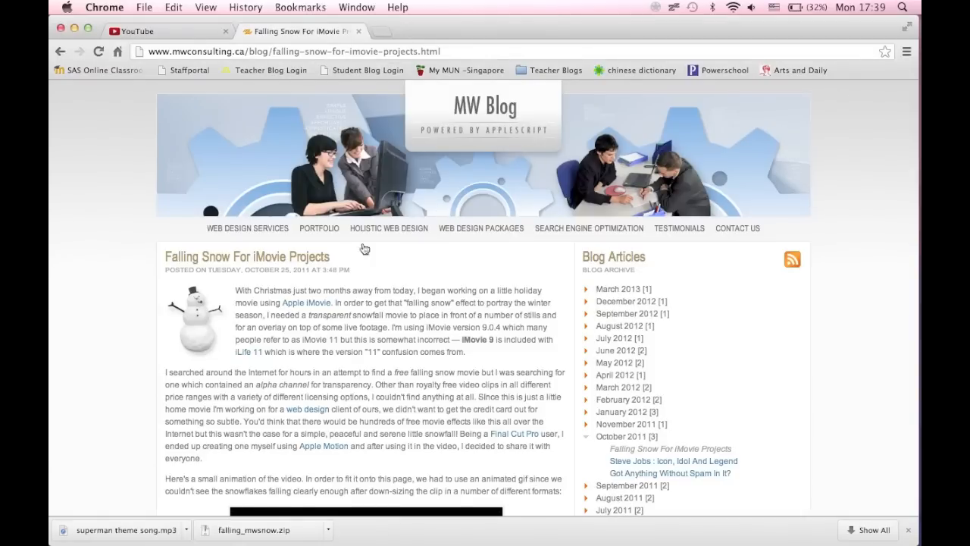
# Scroll through the mouth movement project in iMovie before importing media
pyautogui.scroll(-3)
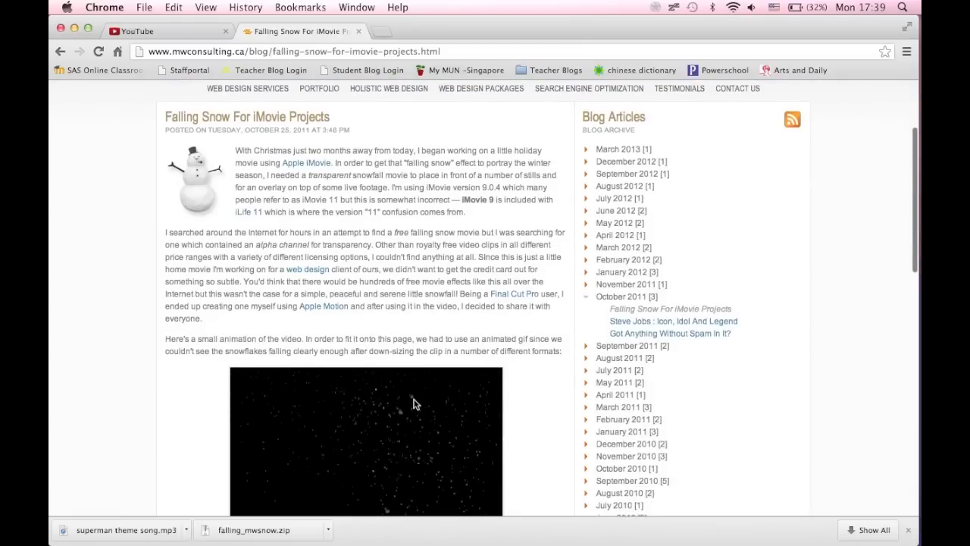
pyautogui.scroll(-3)
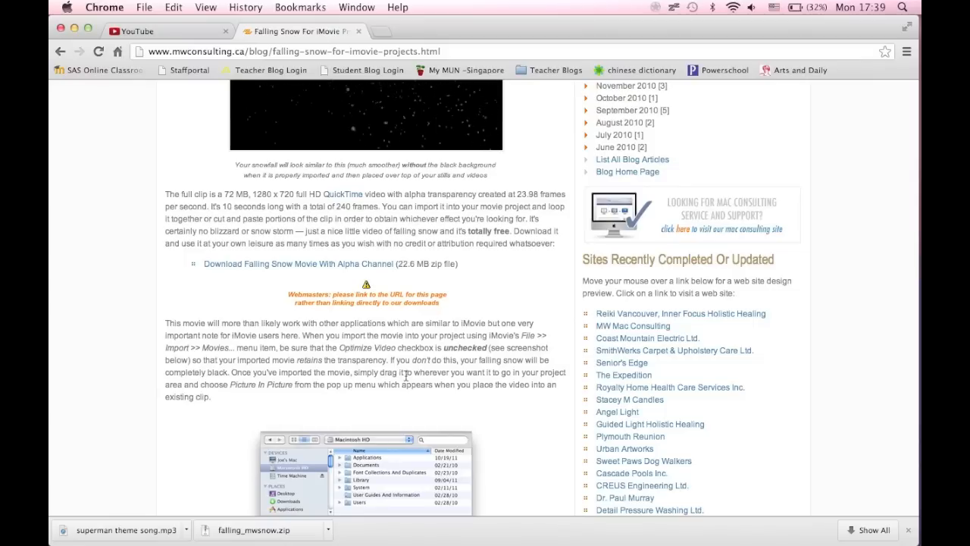
pyautogui.moveTo(452, 17)
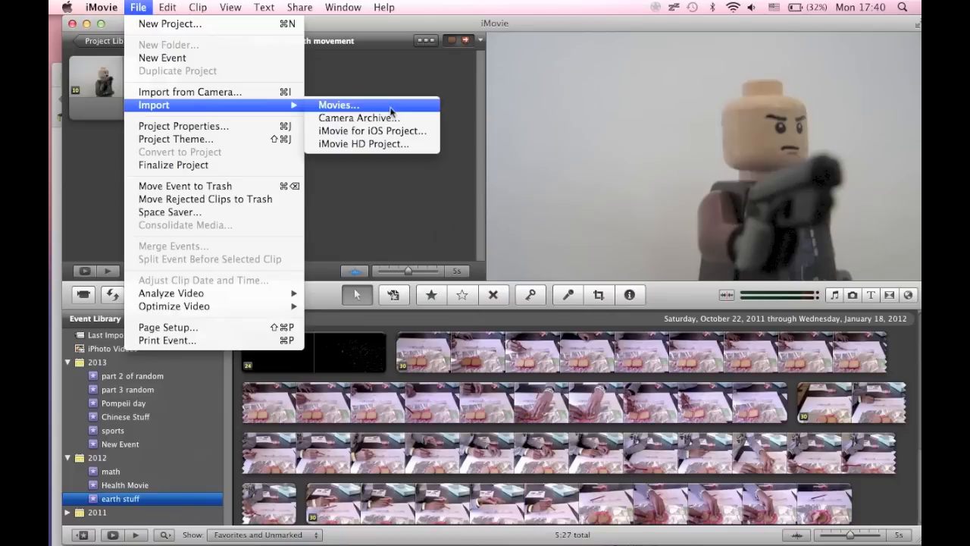
# Import the Desktop snow .mov into 'earth stuff' with Optimize video unchecked
pyautogui.click(338, 105)
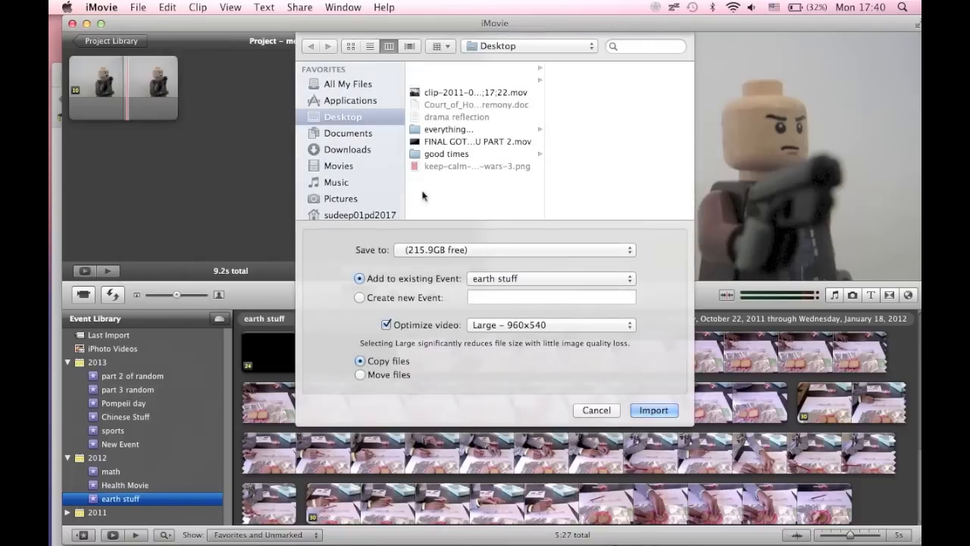
pyautogui.moveTo(469, 176)
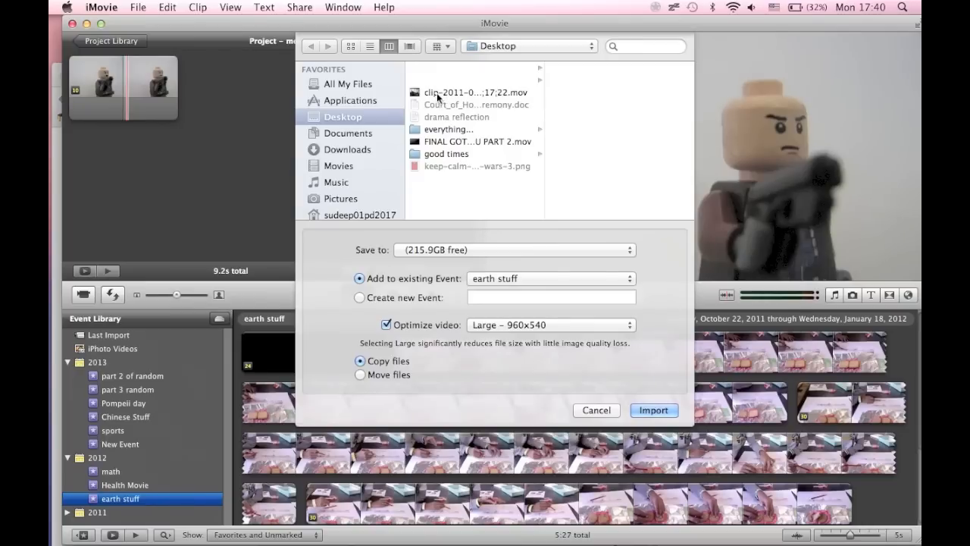
pyautogui.click(476, 91)
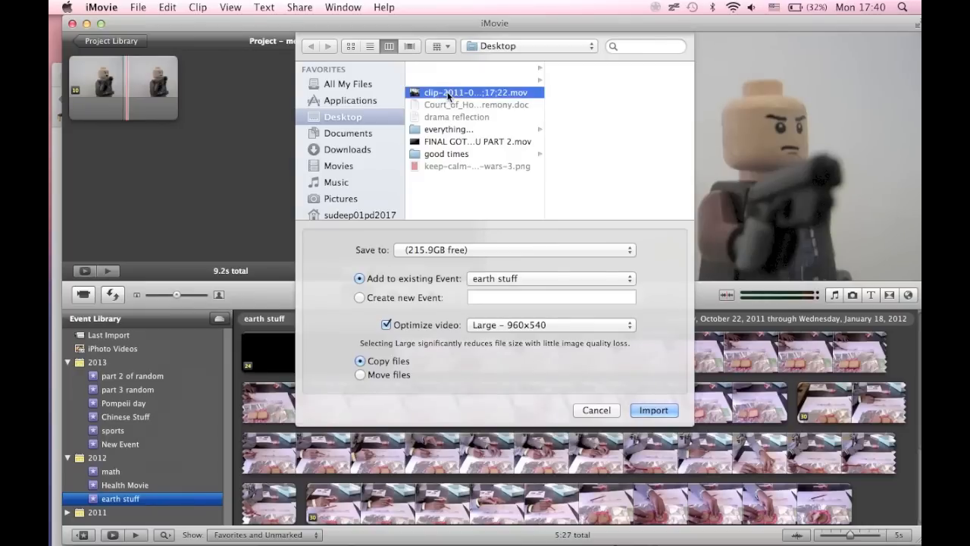
pyautogui.click(476, 92)
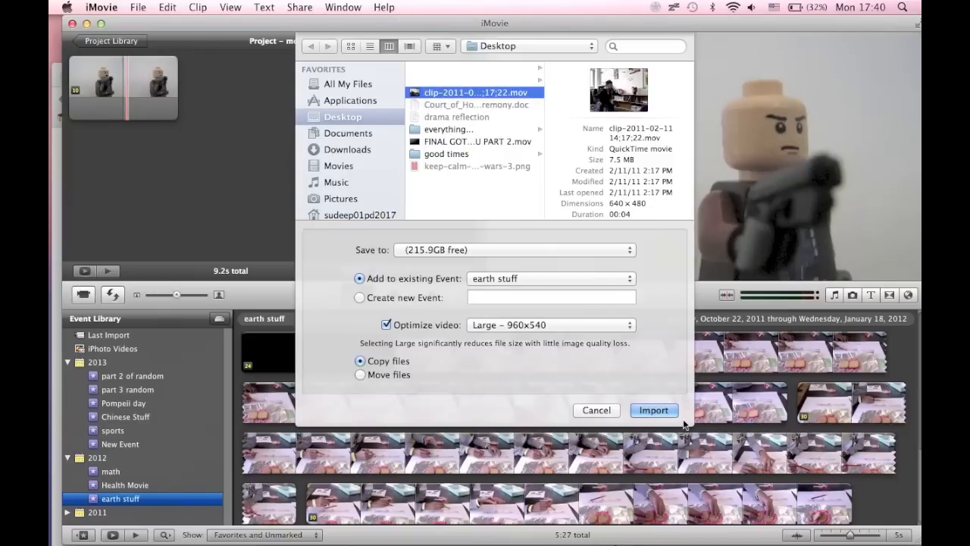
pyautogui.moveTo(393, 311)
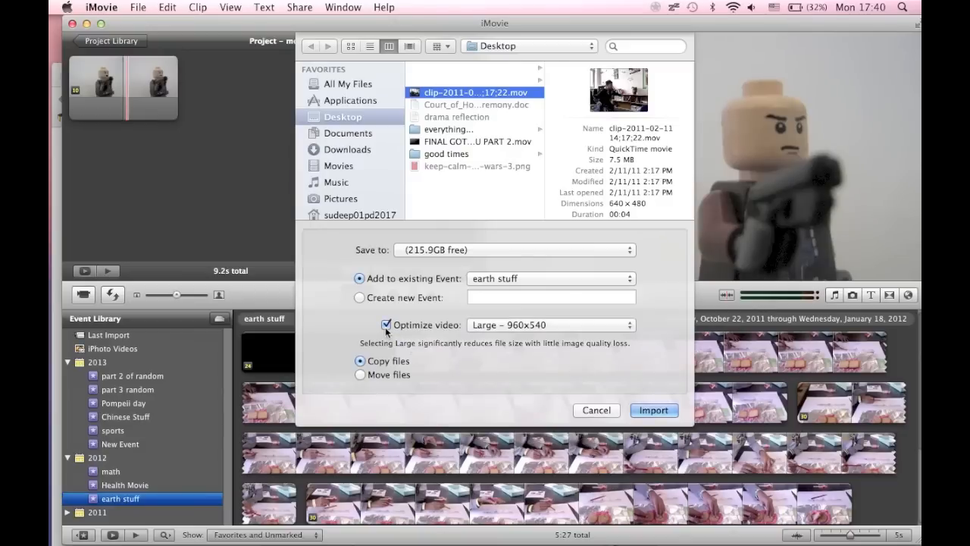
pyautogui.click(385, 324)
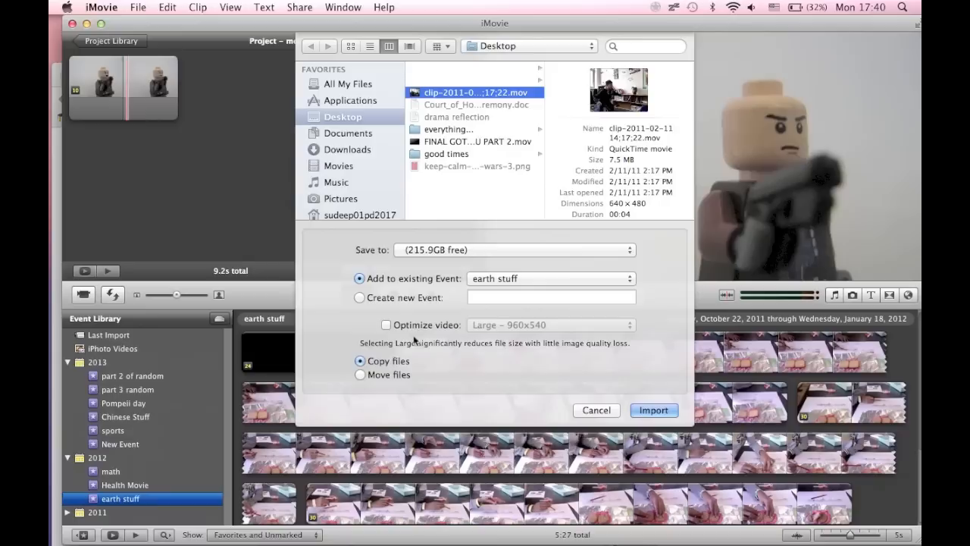
pyautogui.click(653, 410)
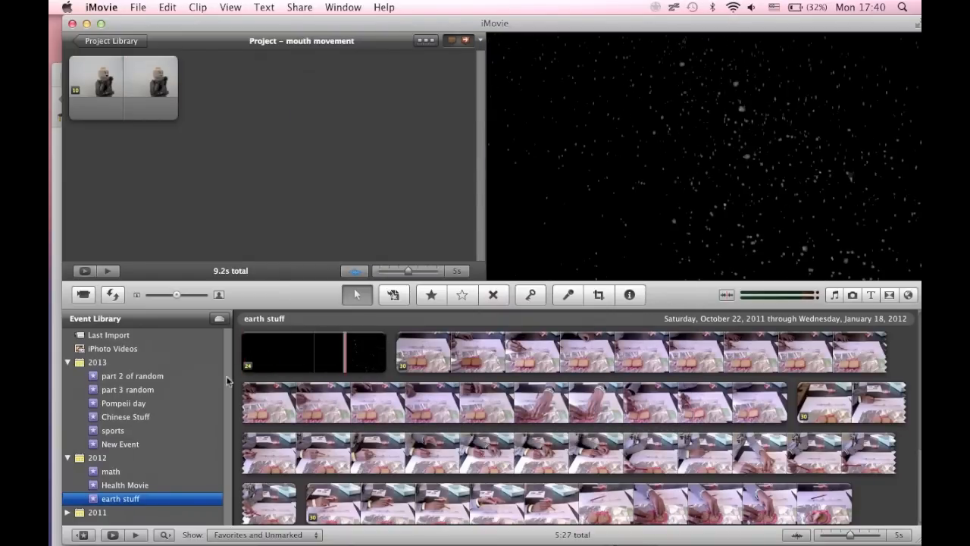
pyautogui.click(277, 353)
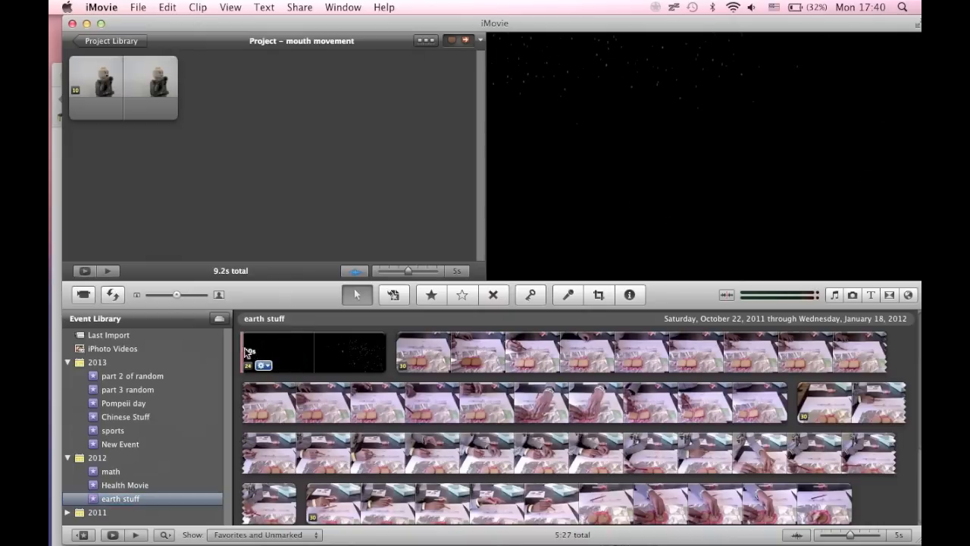
pyautogui.click(284, 352)
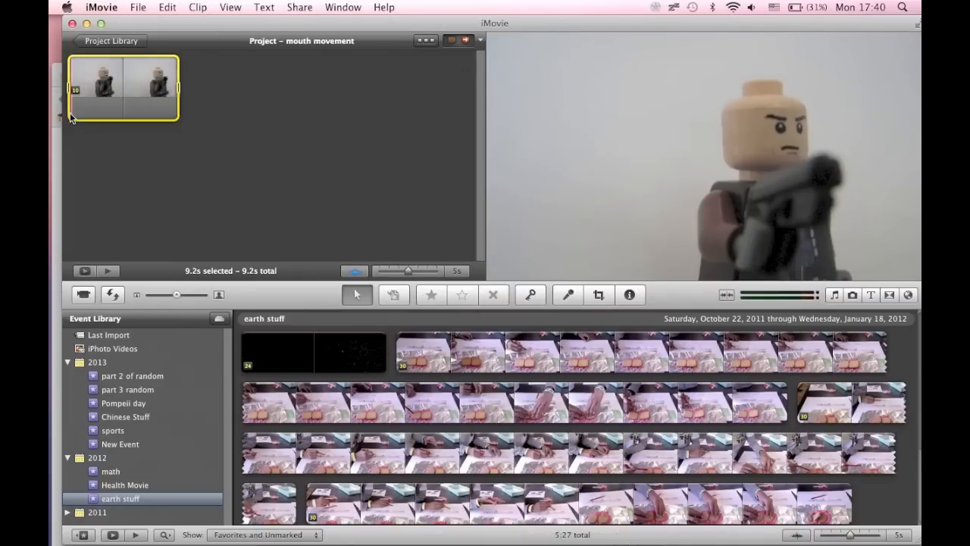
pyautogui.moveTo(151, 148)
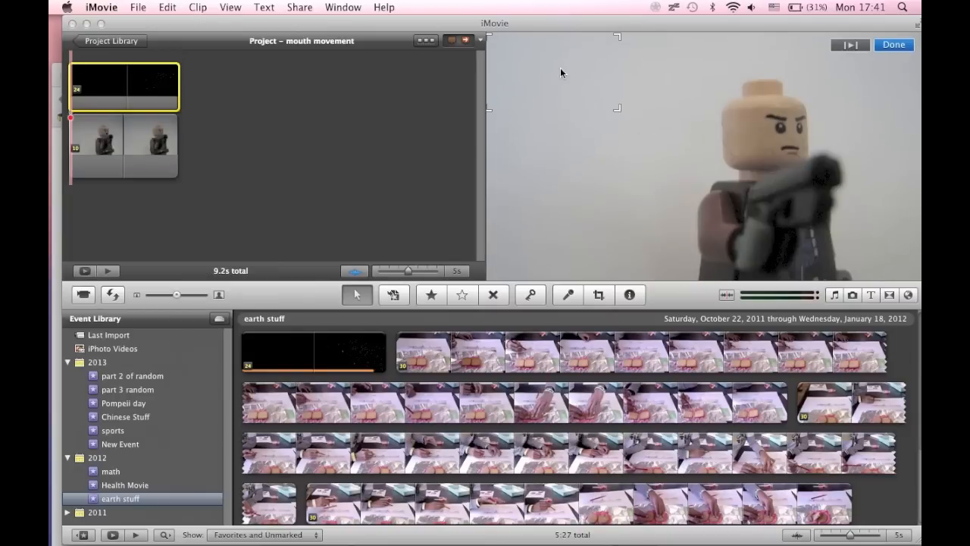
pyautogui.moveTo(630, 107)
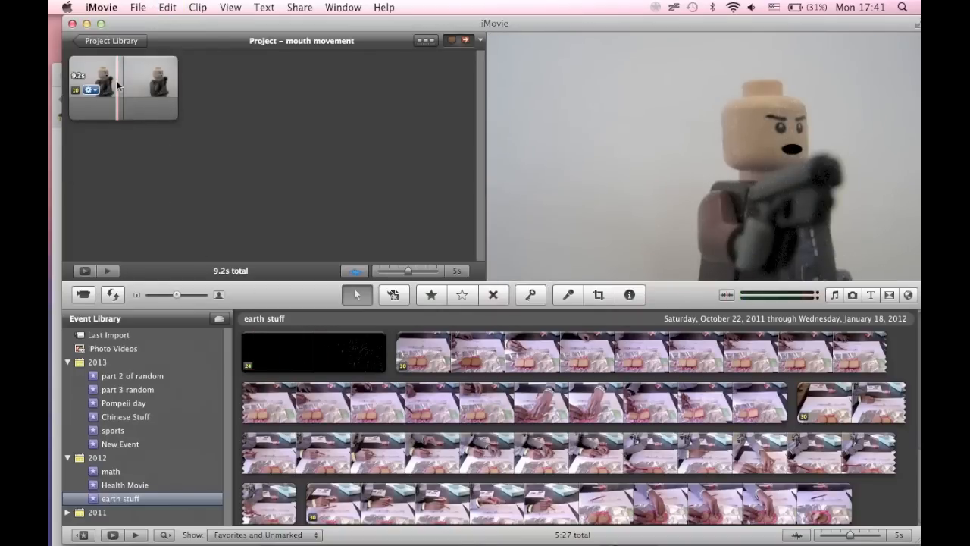
# Cancel dropping the snow clip onto the Lego clip and open iMovie Preferences
pyautogui.click(281, 353)
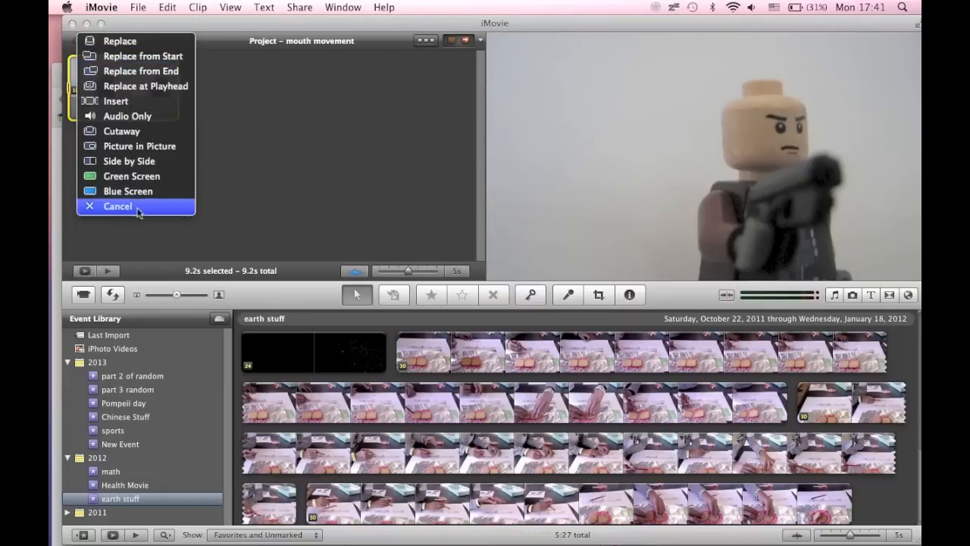
pyautogui.click(118, 206)
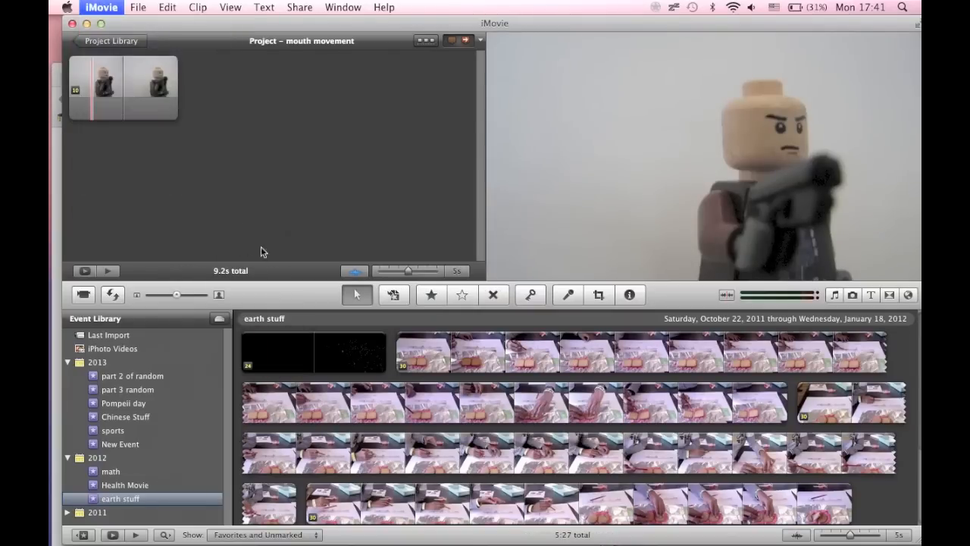
pyautogui.click(101, 7)
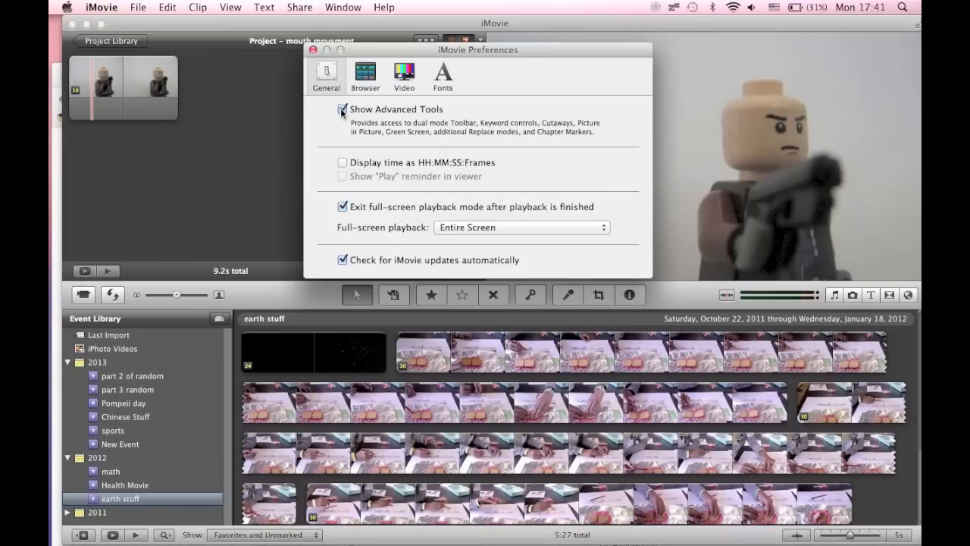
# Toggle Show Advanced Tools off and on again, then close Preferences
pyautogui.click(342, 110)
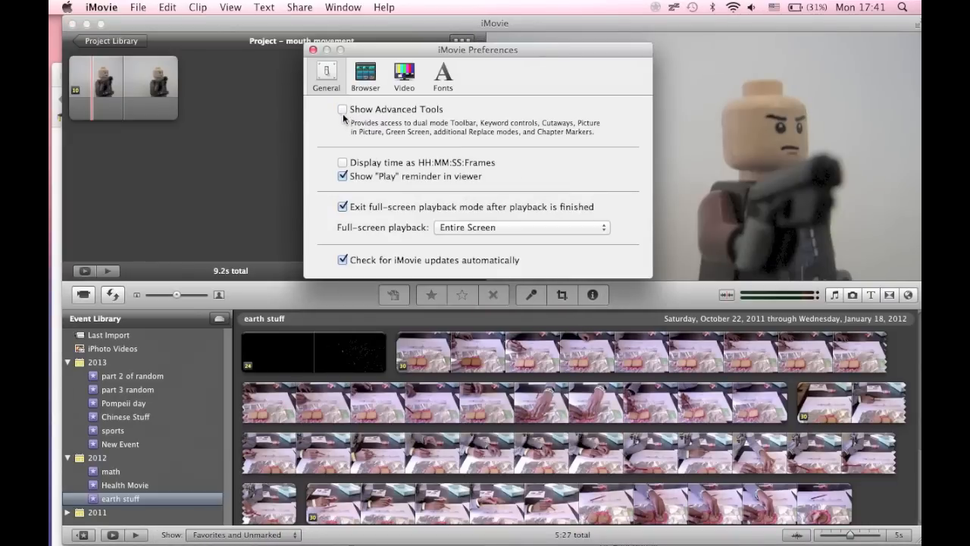
pyautogui.click(342, 109)
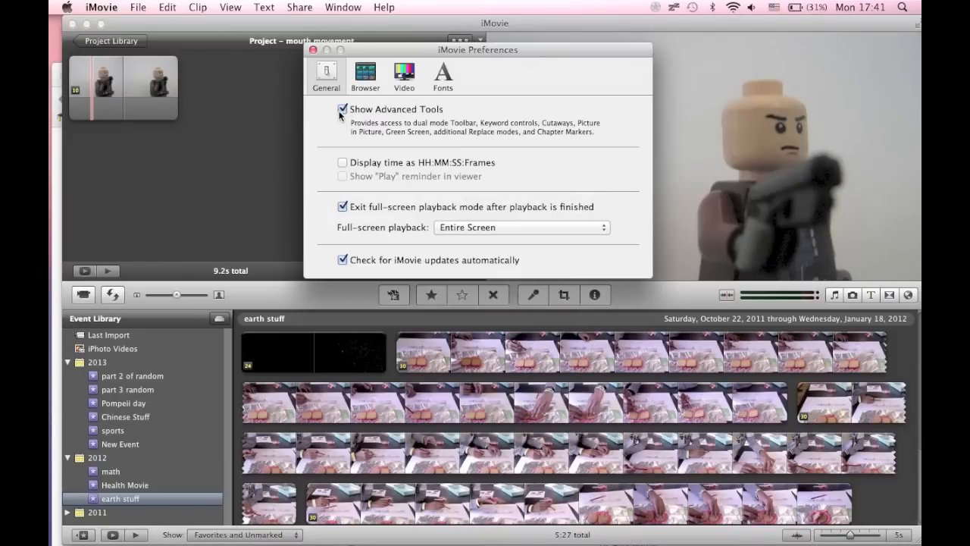
pyautogui.click(313, 50)
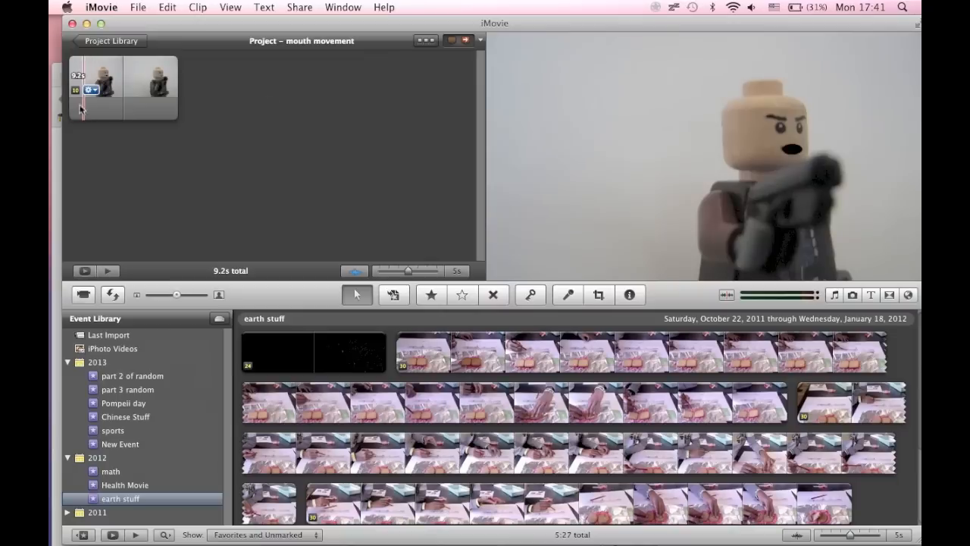